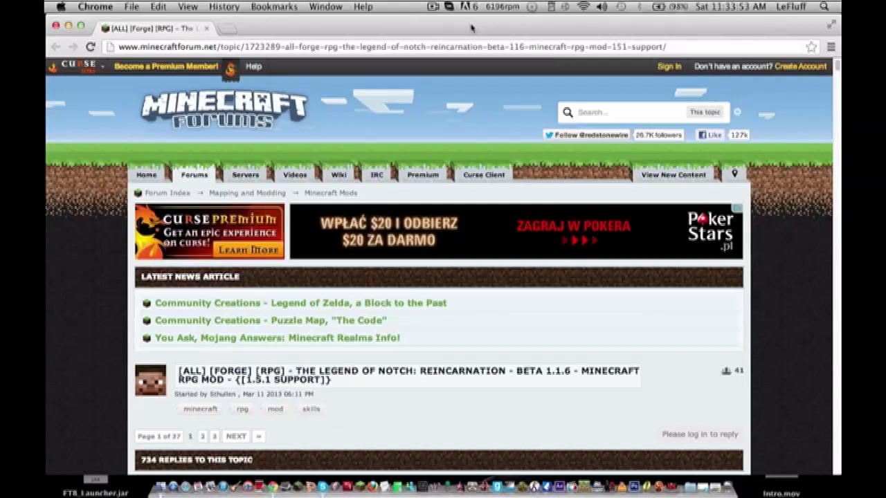
{"action": "mouse_move", "coordinate": [284, 331]}
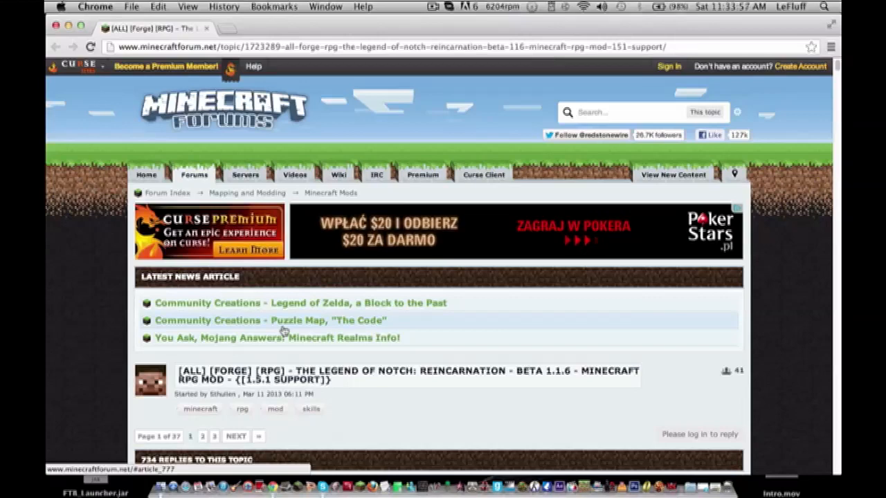
Step: Scroll the forum thread past the feature images and changelog to the Download links
{"action": "scroll", "scroll_direction": "down", "scroll_amount": 3}
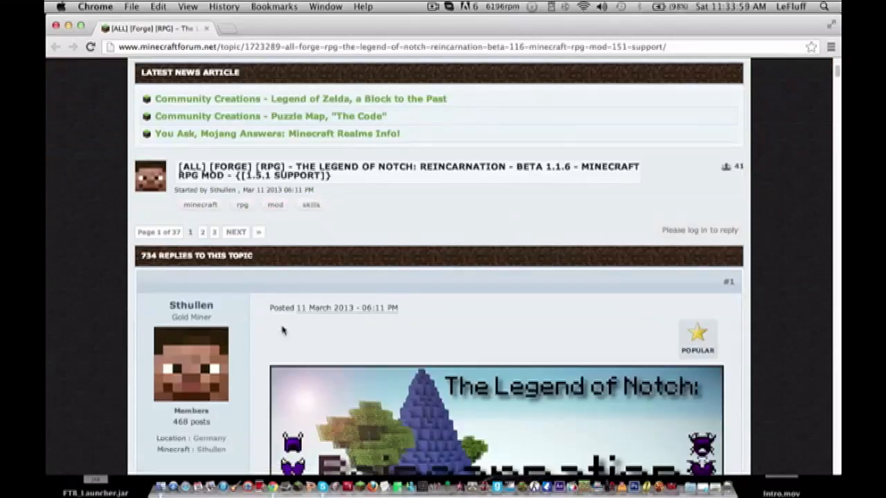
{"action": "scroll", "scroll_direction": "down", "scroll_amount": 3}
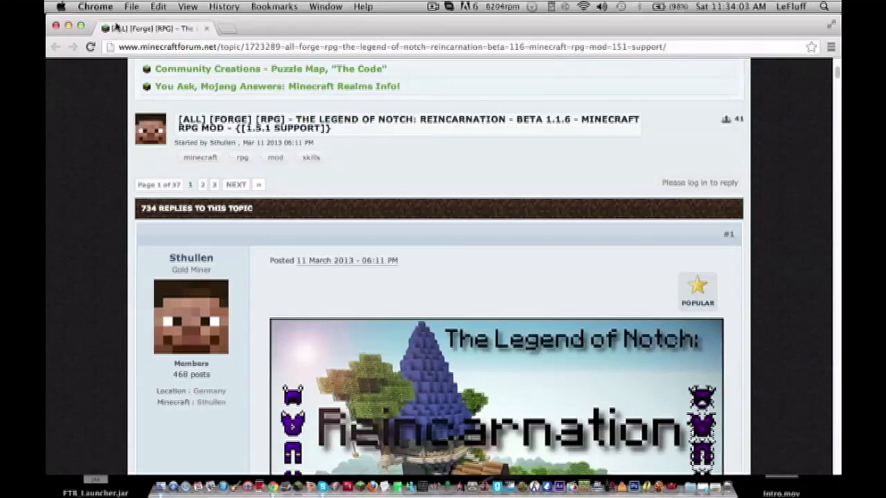
{"action": "scroll", "scroll_direction": "down", "scroll_amount": 3}
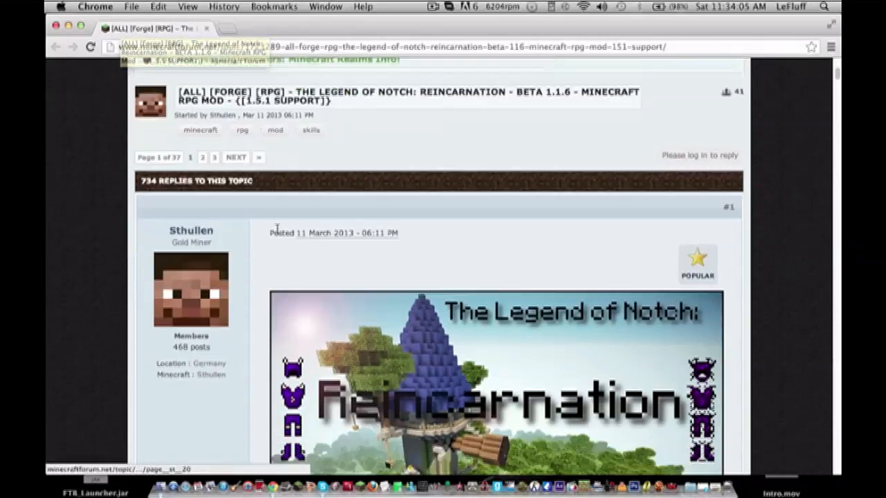
{"action": "scroll", "scroll_direction": "down", "scroll_amount": 3}
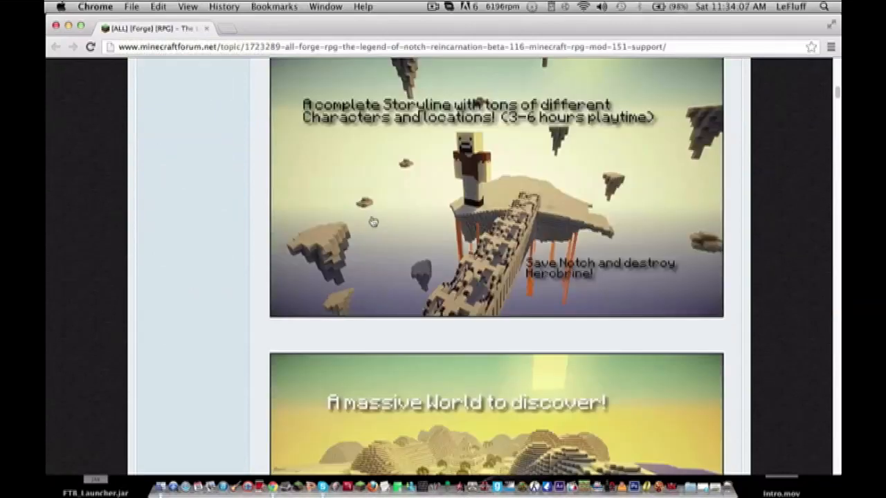
{"action": "scroll", "scroll_direction": "down", "scroll_amount": 3}
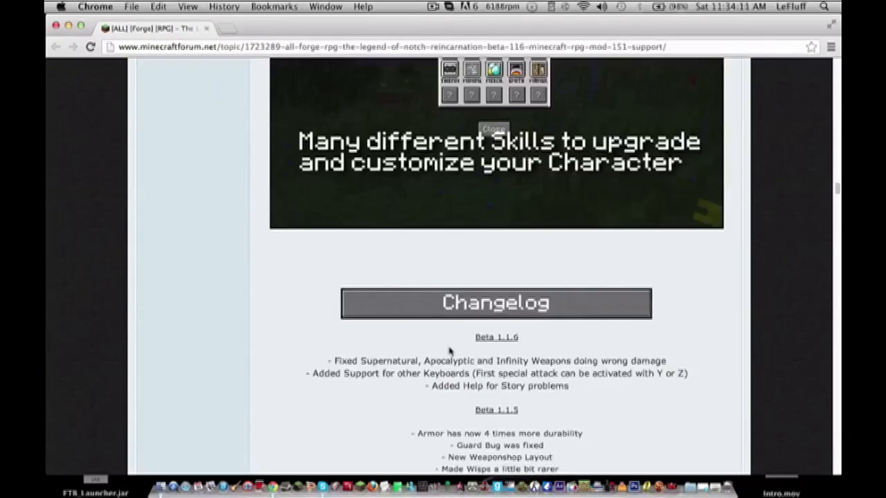
{"action": "scroll", "scroll_direction": "down", "scroll_amount": 3}
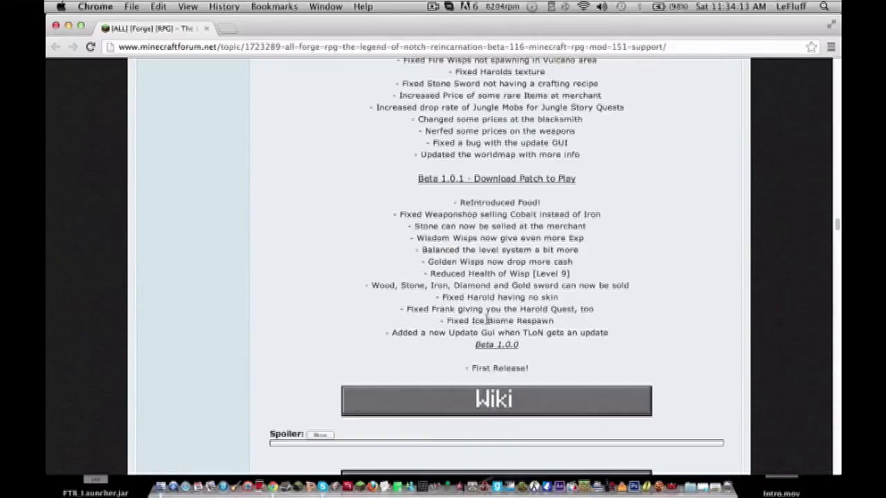
{"action": "scroll", "scroll_direction": "down", "scroll_amount": 3}
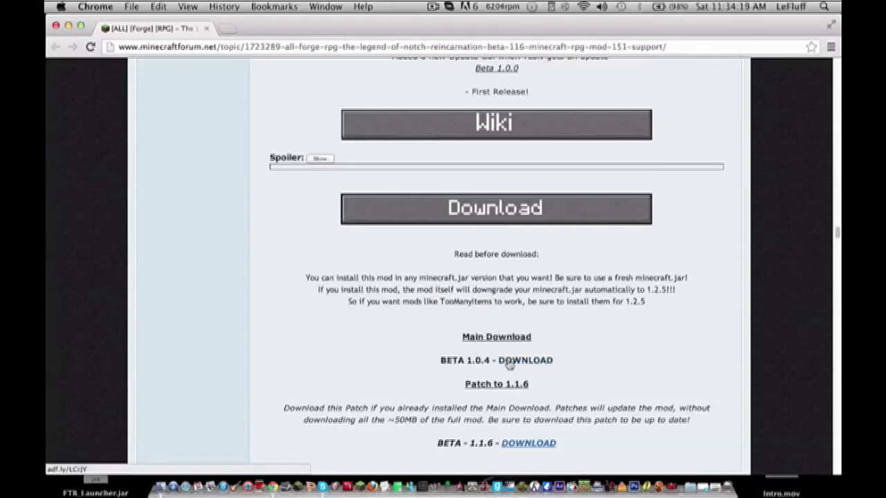
Step: Download the Beta 1.0.4 main release archive from its MediaFire file page
{"action": "left_click", "coordinate": [524, 360]}
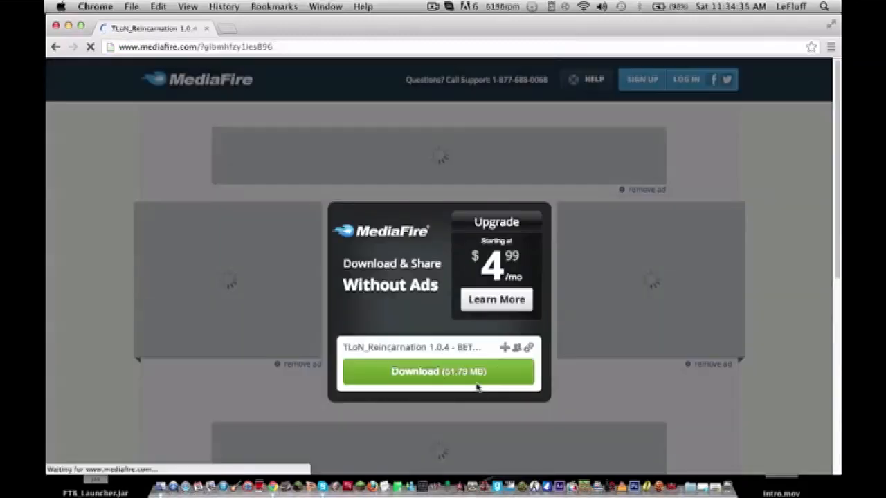
{"action": "left_click", "coordinate": [439, 371]}
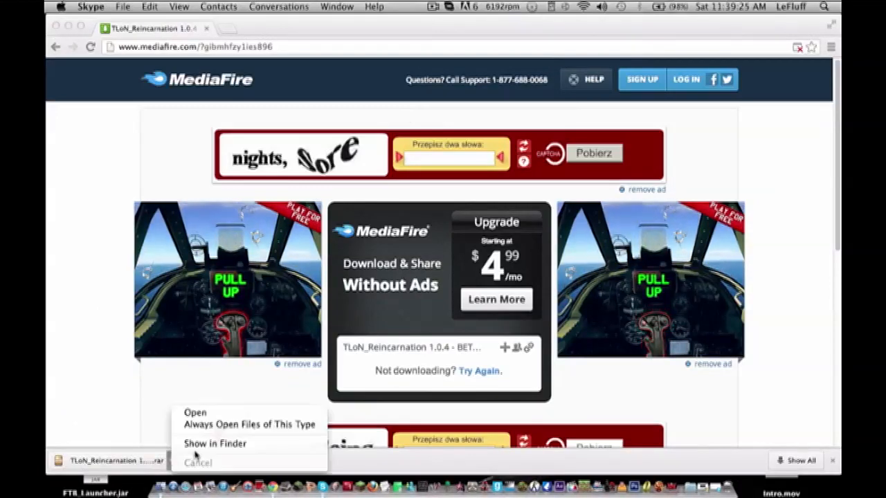
Step: Reveal the downloaded archive in Finder and extract it along with the Client and WorldMap rar files
{"action": "left_click", "coordinate": [216, 443]}
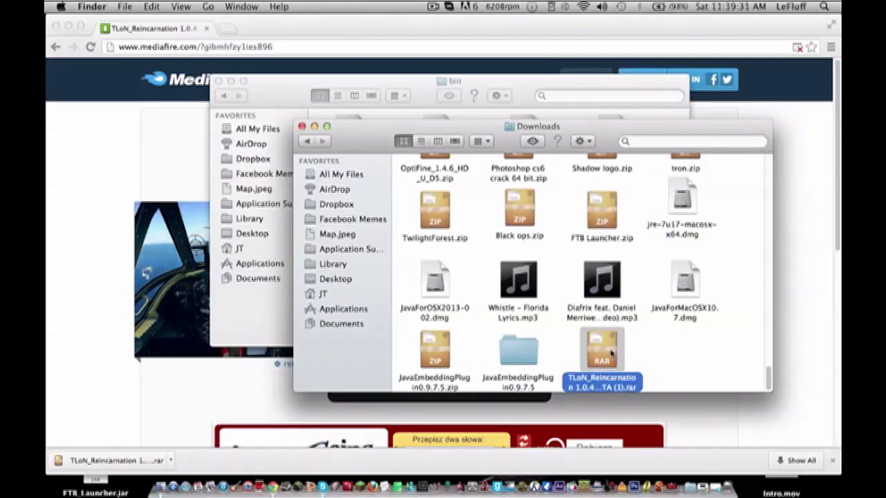
{"action": "double_click", "coordinate": [601, 349]}
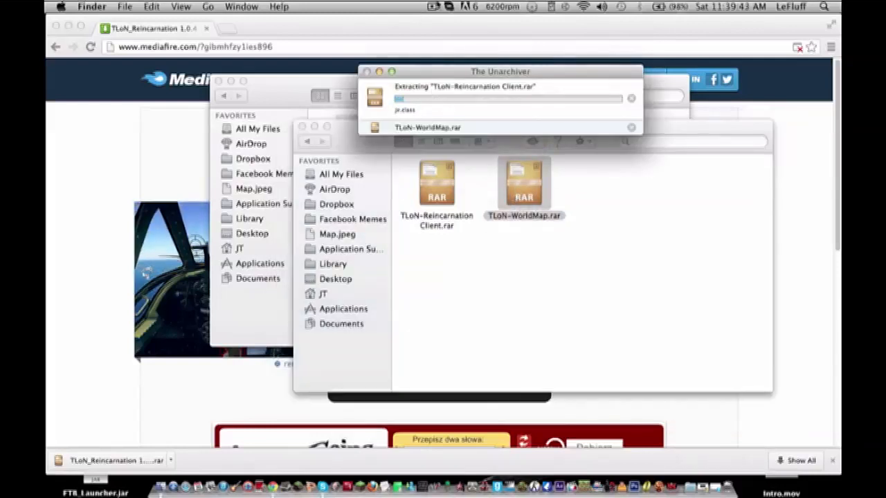
{"action": "left_click", "coordinate": [433, 5]}
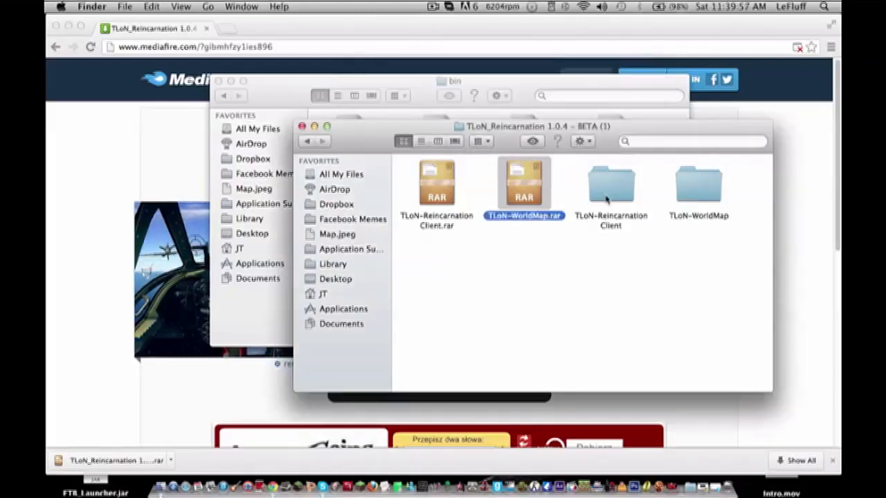
Step: Open the TLoN-Reincarnation Client folder and select all its class files
{"action": "double_click", "coordinate": [610, 182]}
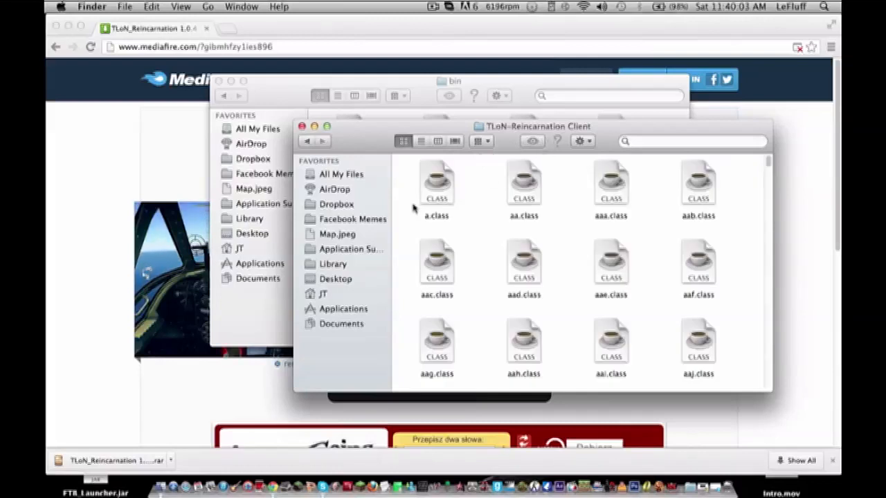
{"action": "key", "text": "cmd+a"}
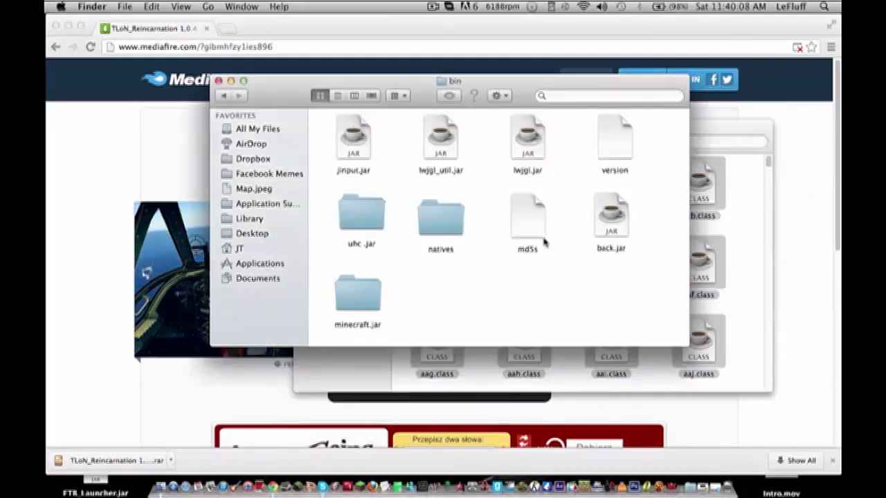
{"action": "mouse_move", "coordinate": [620, 224]}
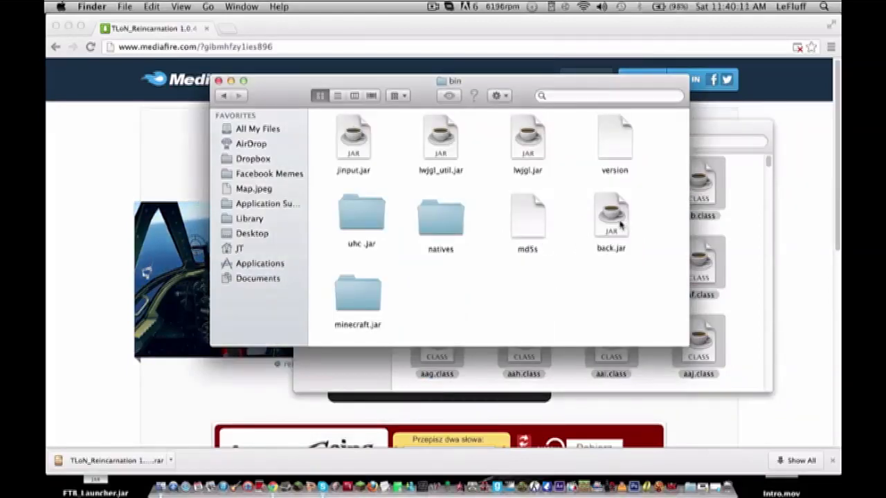
Step: Check back.jar's Open With options and rename the folder, prompting the jar extension confirmation
{"action": "right_click", "coordinate": [610, 215]}
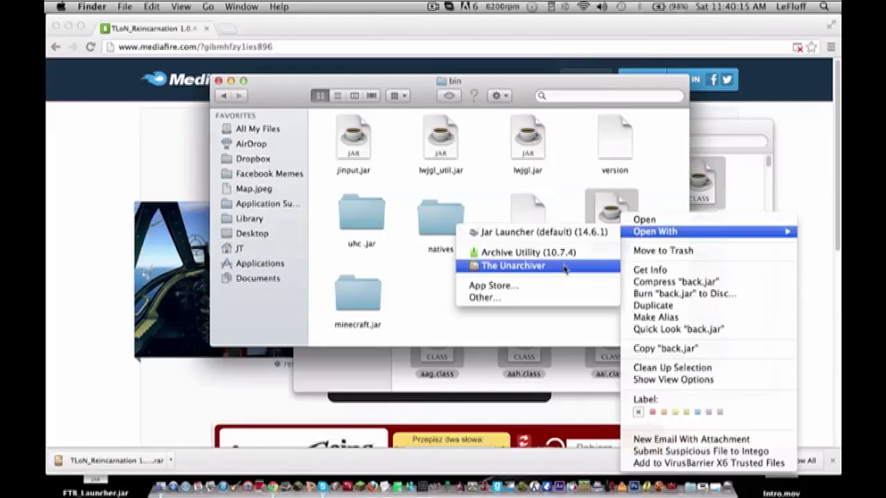
{"action": "mouse_move", "coordinate": [529, 252]}
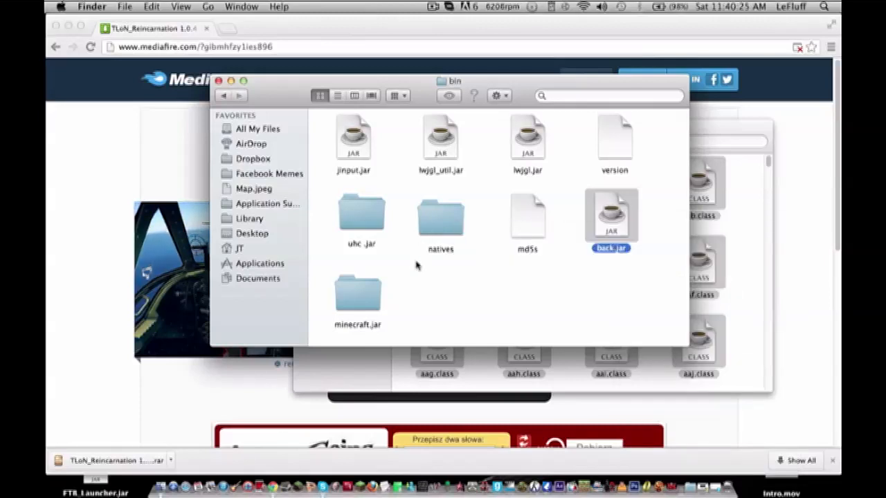
{"action": "right_click", "coordinate": [610, 215]}
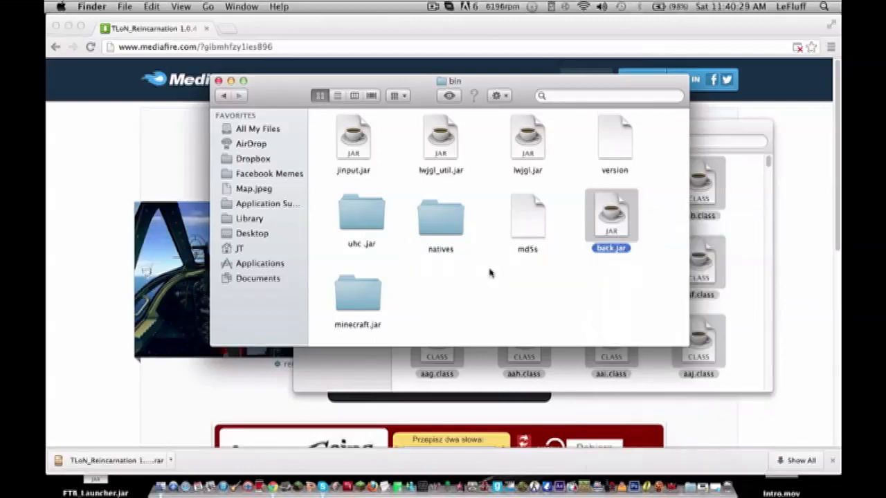
{"action": "double_click", "coordinate": [610, 214]}
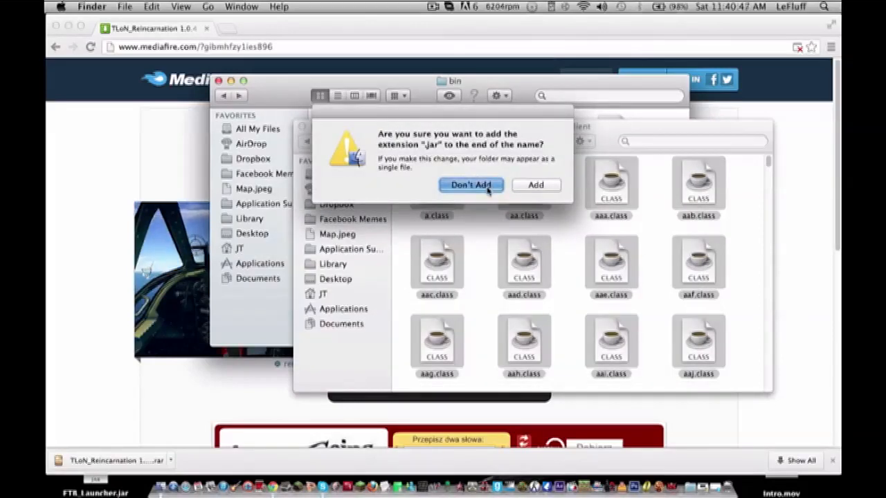
Step: Decline adding the .jar extension to the minecraft folder and go up to the main minecraft folder
{"action": "left_click", "coordinate": [470, 185]}
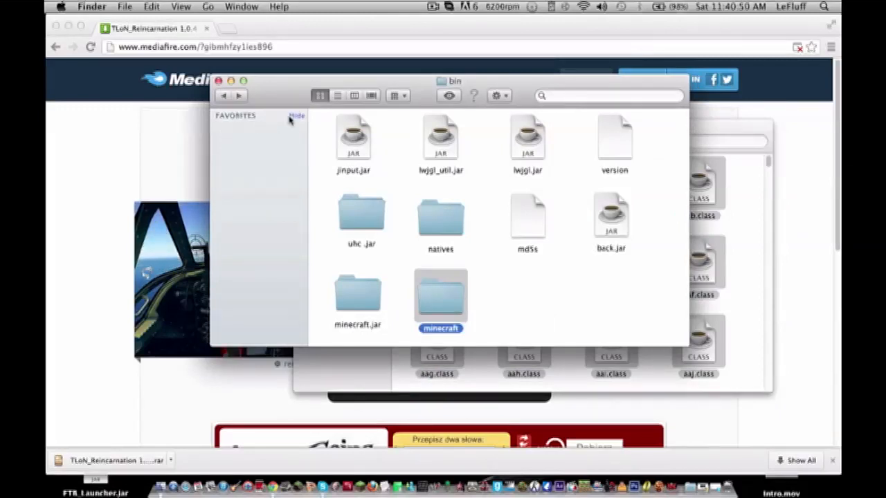
{"action": "left_click", "coordinate": [296, 117]}
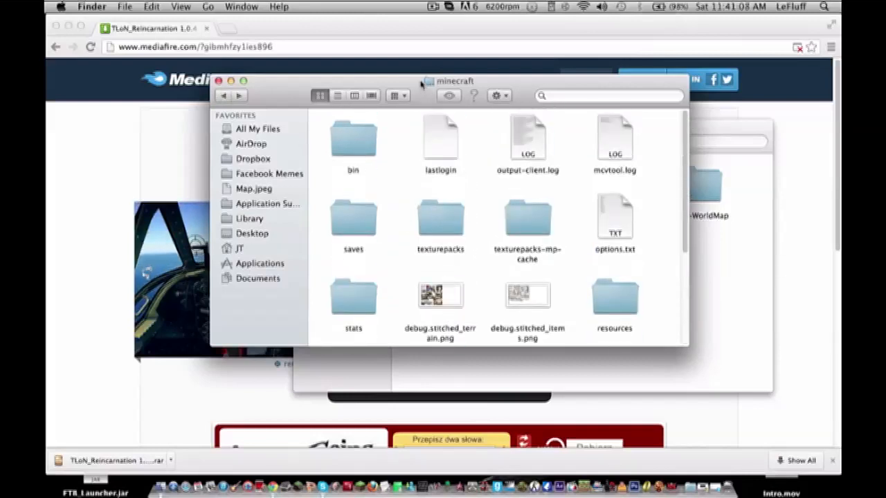
Step: Browse the minecraft folder and open the mods folder on the way to saves
{"action": "scroll", "scroll_direction": "down", "scroll_amount": 3}
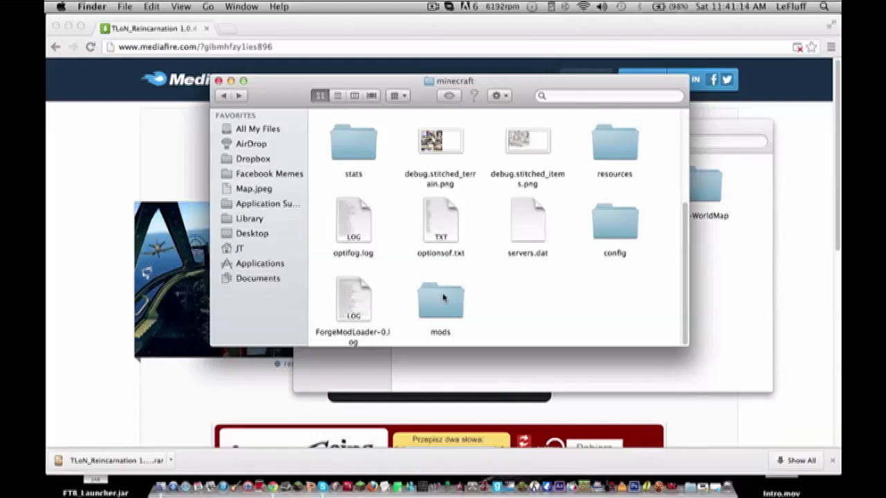
{"action": "left_click", "coordinate": [440, 299]}
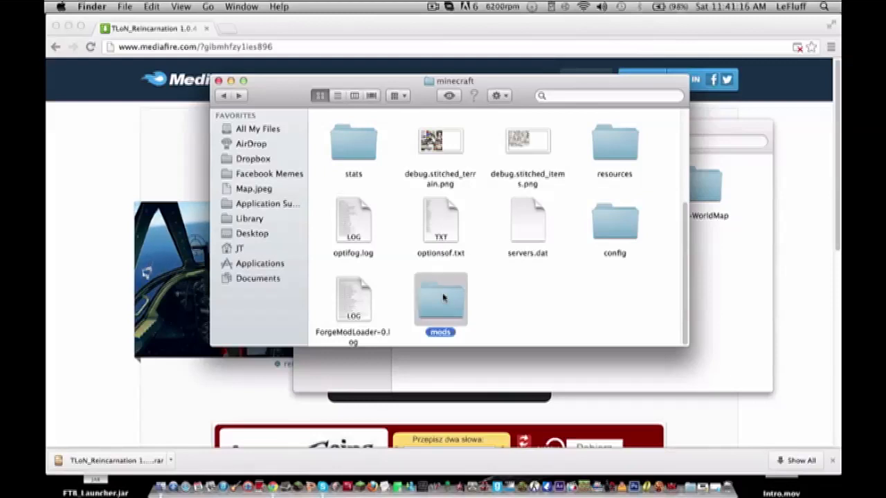
{"action": "double_click", "coordinate": [440, 299]}
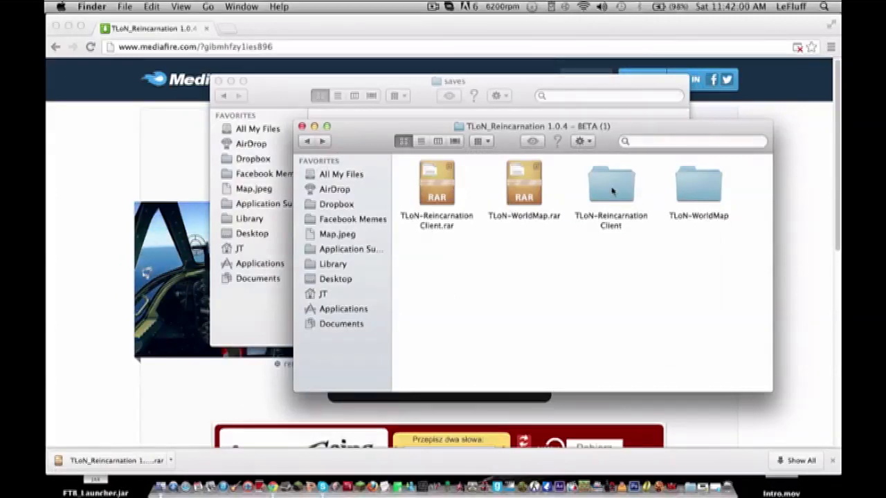
Step: Open the extracted TLoN-Reincarnation Client folder showing its class files
{"action": "double_click", "coordinate": [610, 183]}
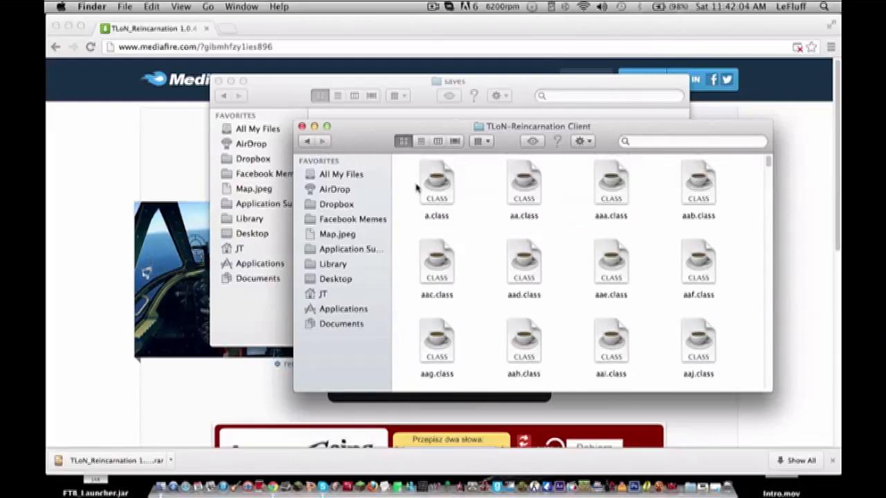
{"action": "mouse_move", "coordinate": [310, 102]}
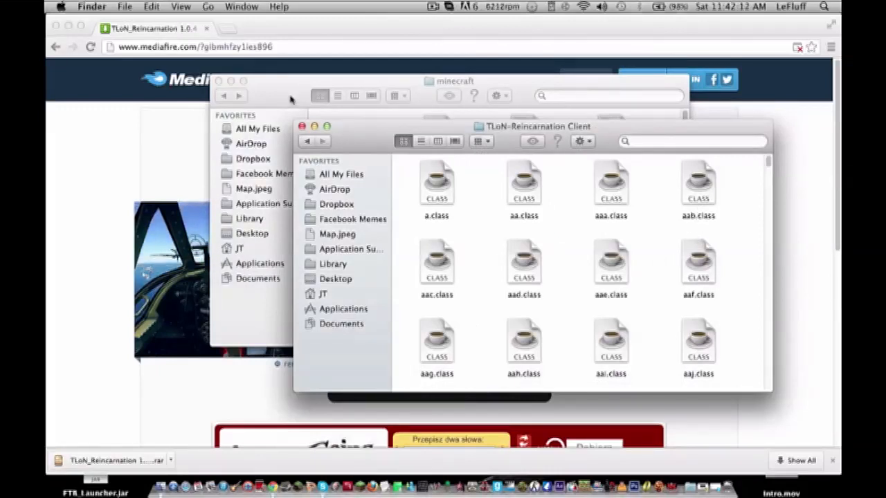
{"action": "mouse_move", "coordinate": [331, 163]}
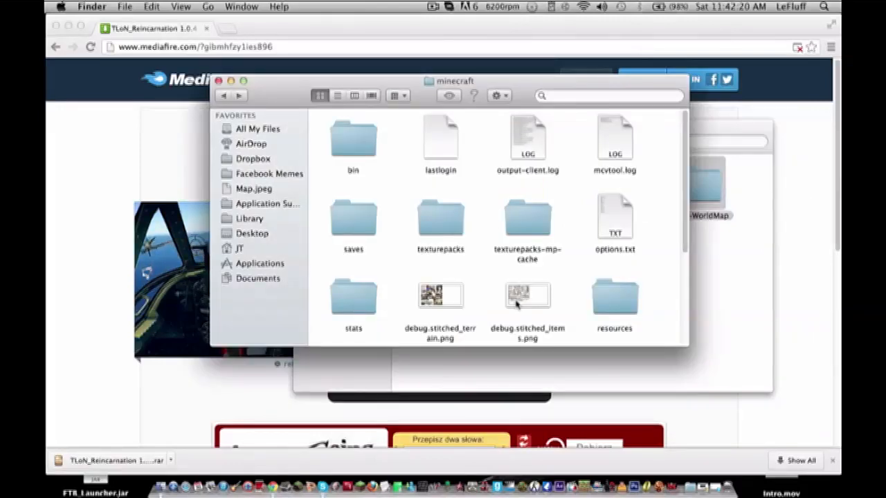
{"action": "mouse_move", "coordinate": [629, 224]}
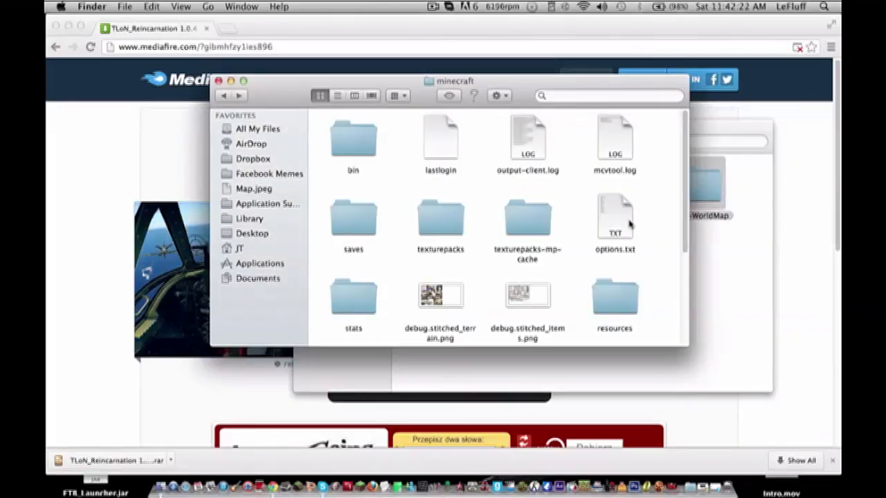